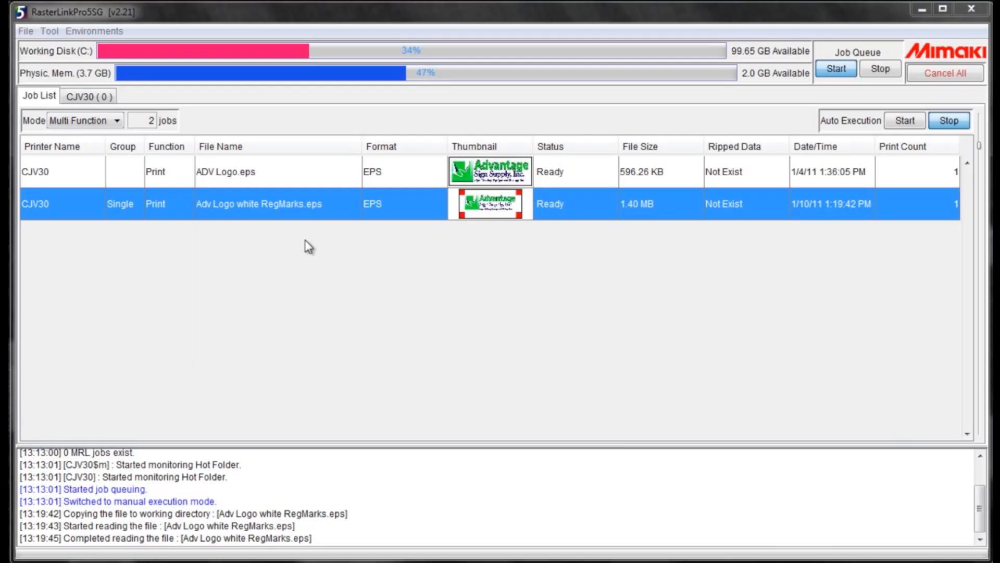
mouse_move(330, 221)
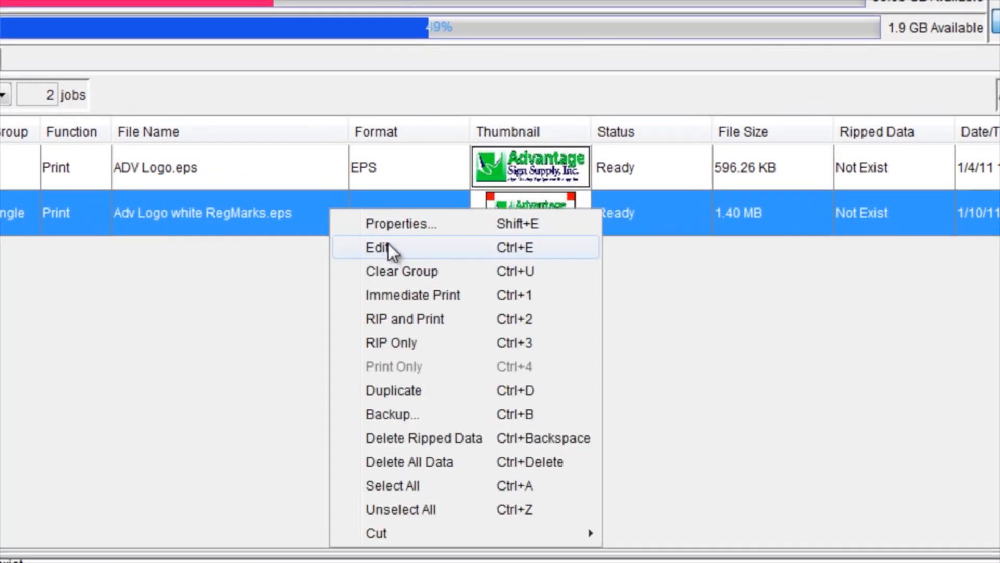
Open the Adv Logo white RegMarks job in the Job Editor via the context menu's Edit
click(377, 248)
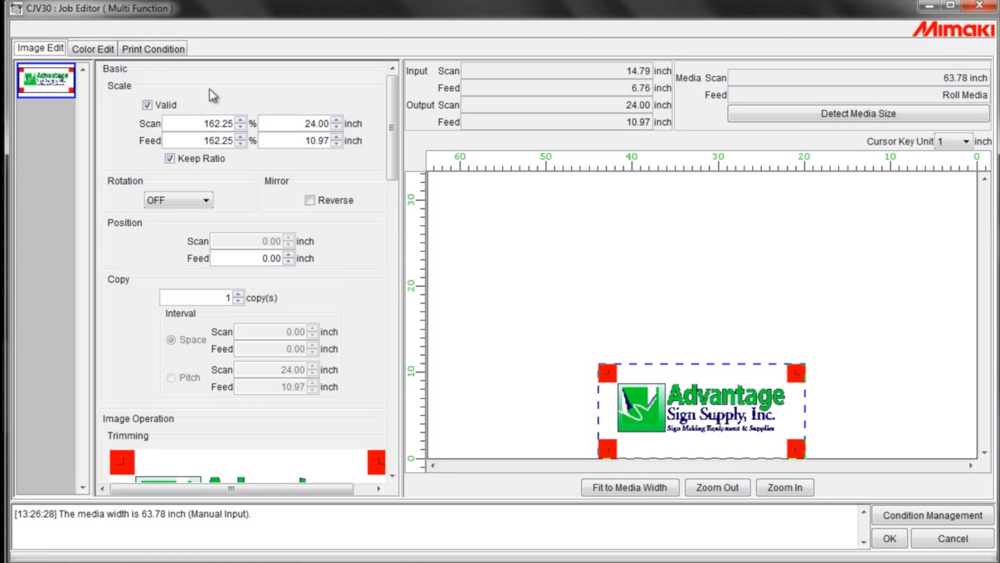
mouse_move(610, 384)
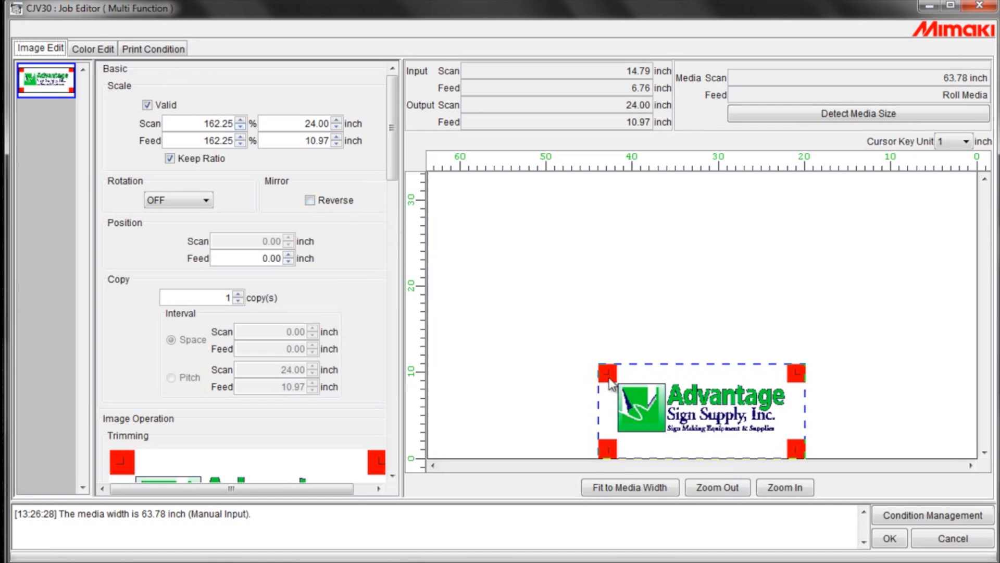
mouse_move(607, 387)
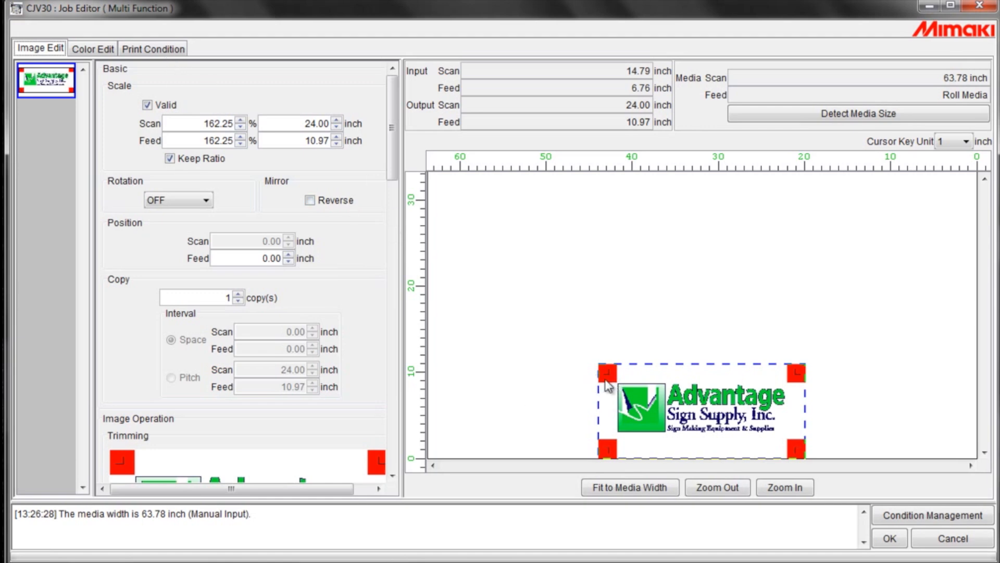
mouse_move(181, 89)
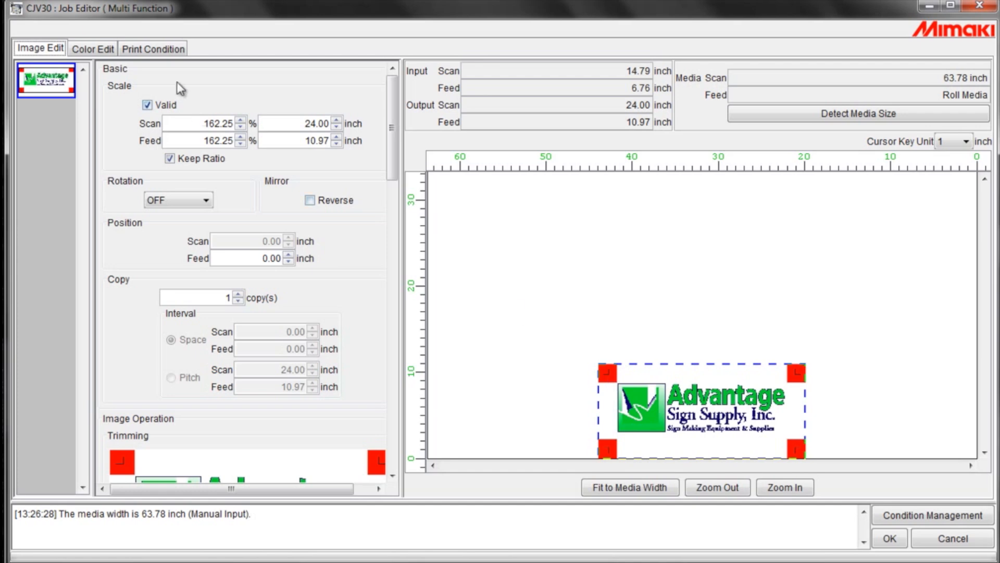
Choose the SS special colorset in the Print Condition settings
click(152, 48)
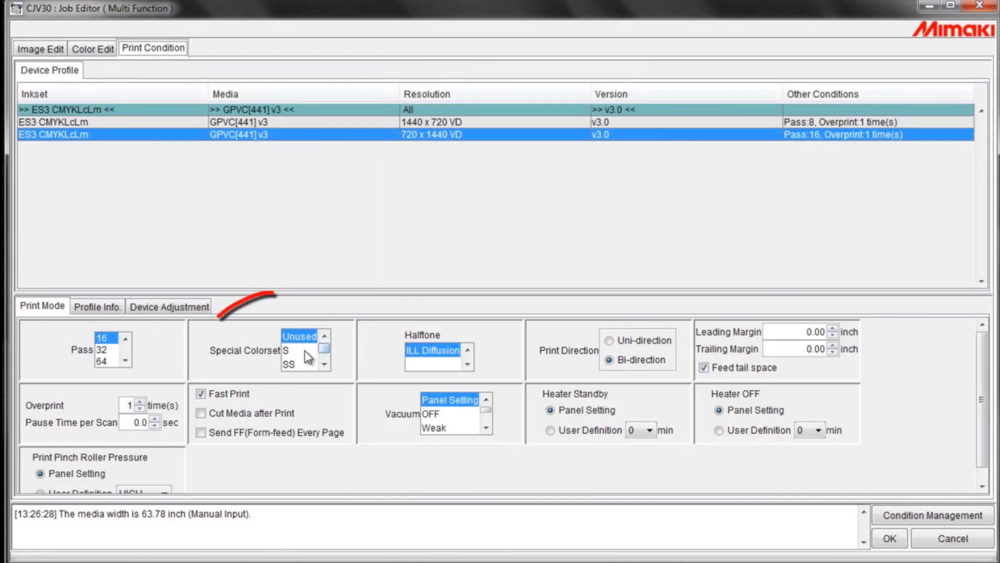
click(291, 366)
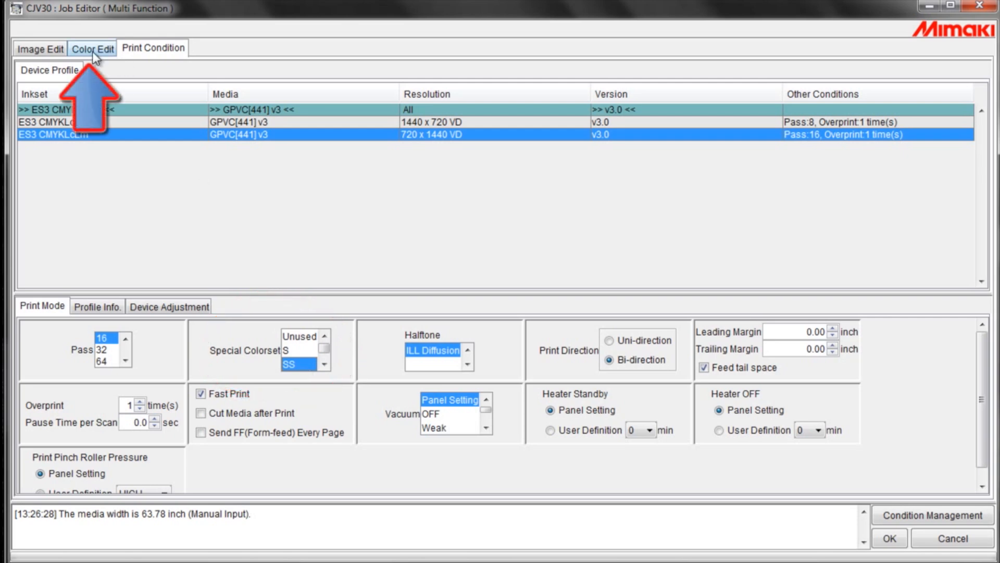
Bring up the Special Color Composition options under Color Edit > Special Color Adjustment
click(91, 49)
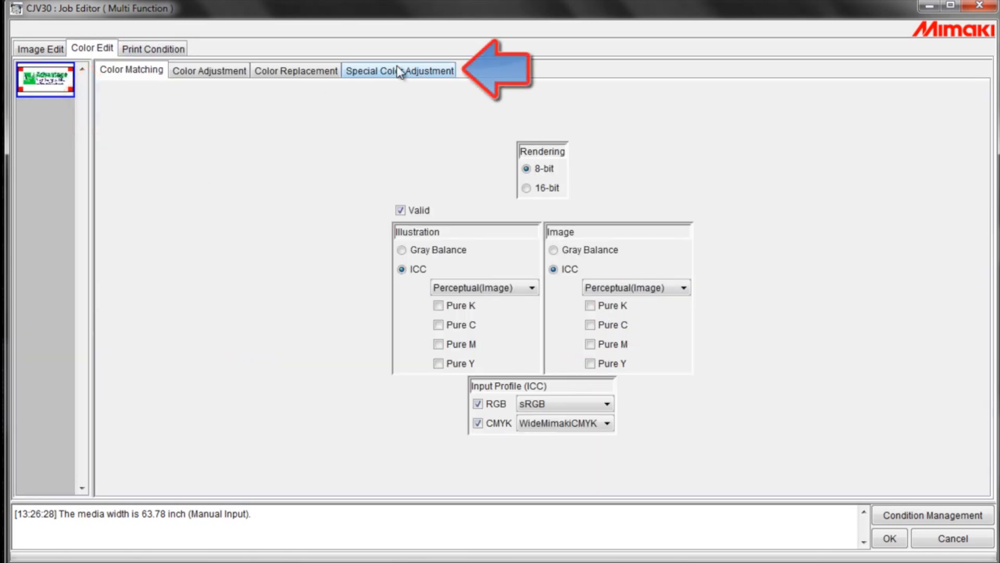
click(399, 70)
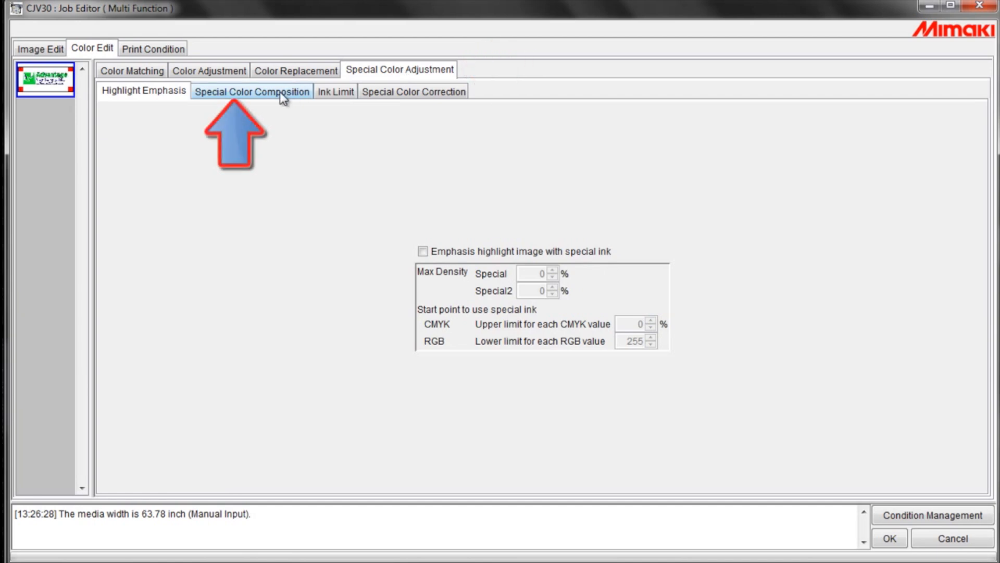
click(251, 90)
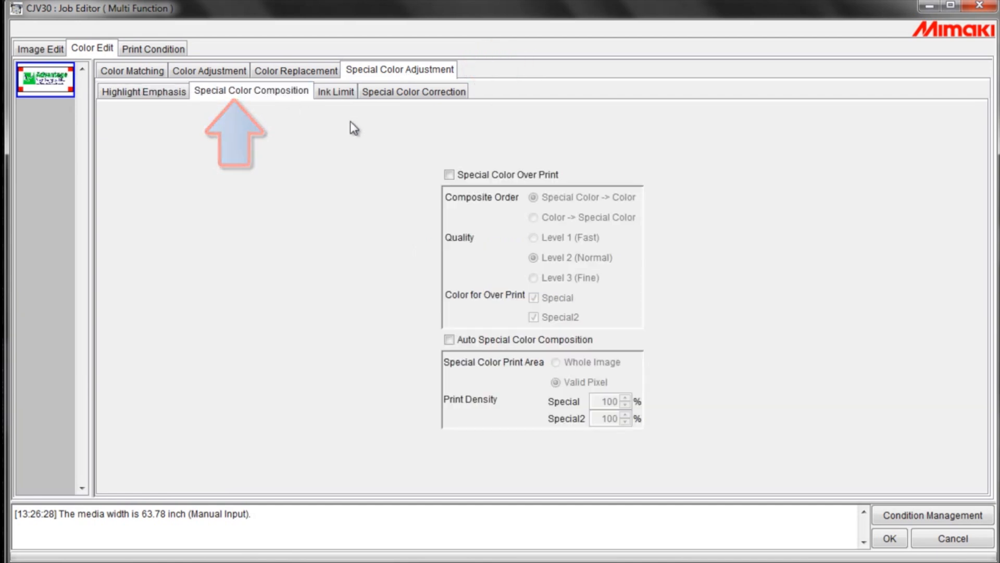
Enable Special Color Over Print at Level 3 (Fine) with auto composition at 15% for Special and Special2
click(449, 175)
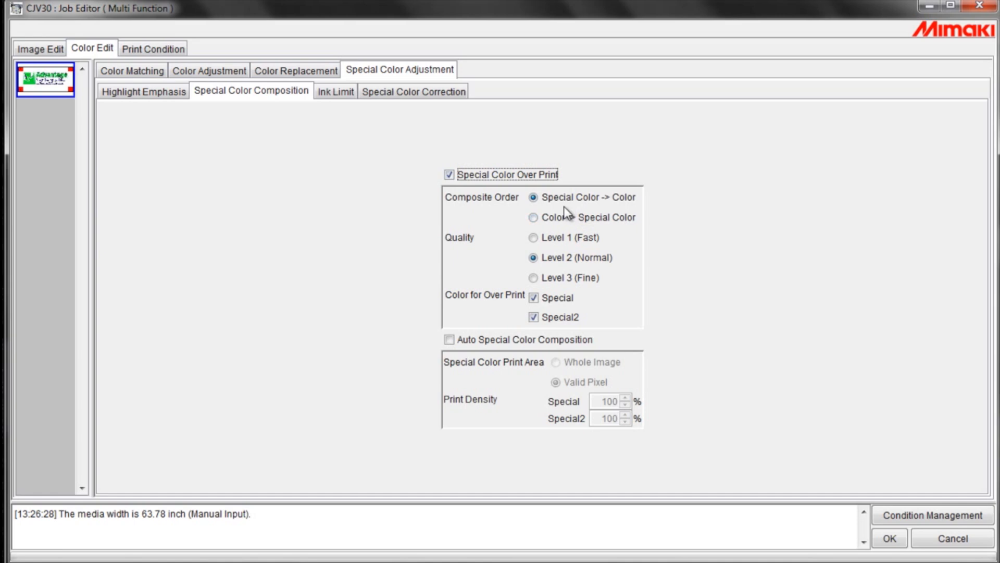
mouse_move(624, 209)
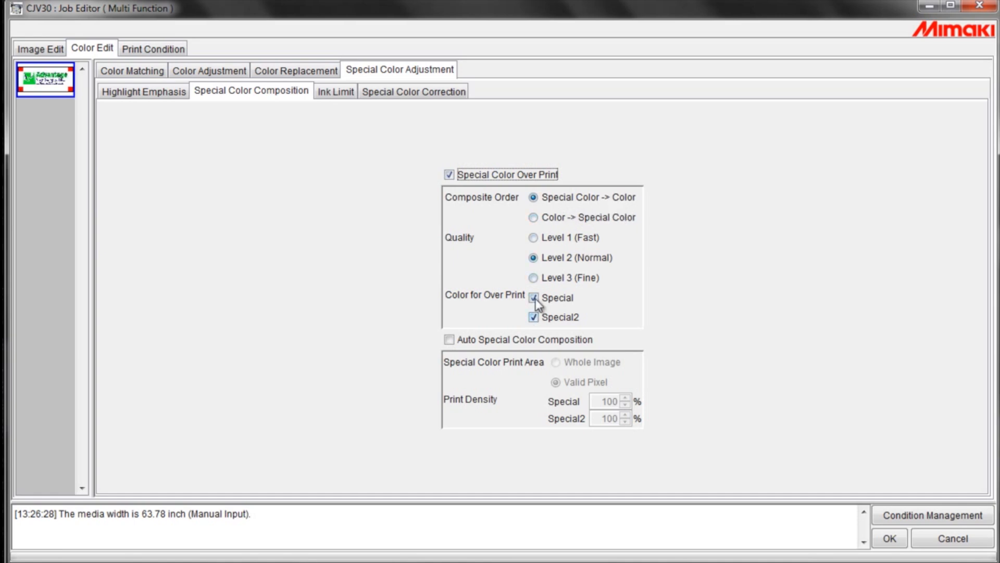
click(533, 277)
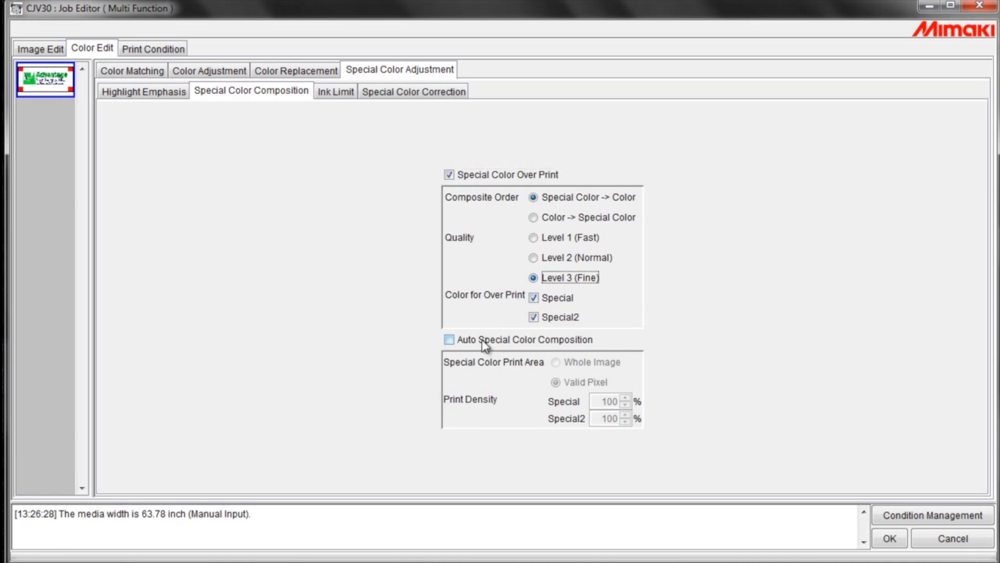
click(448, 339)
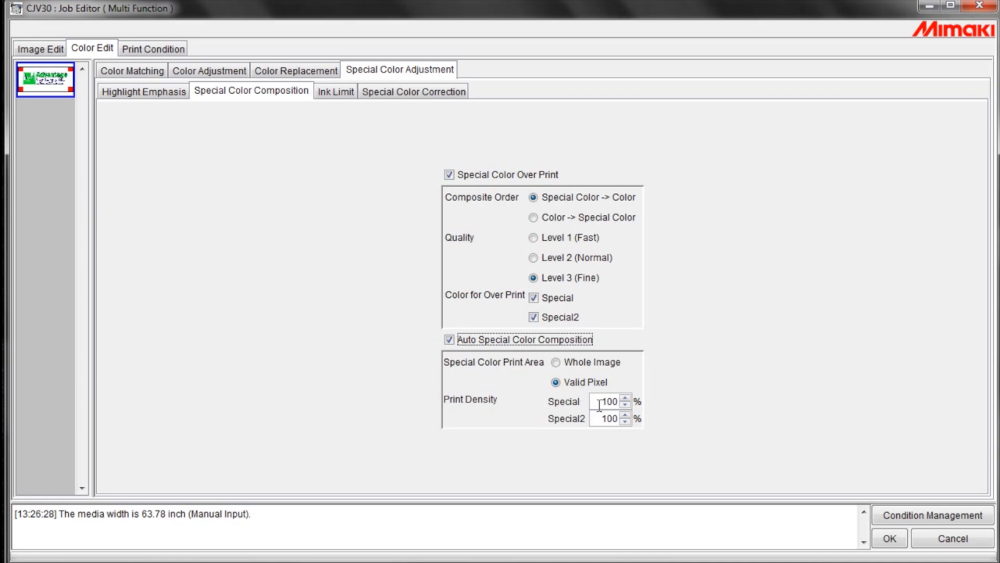
text(15)
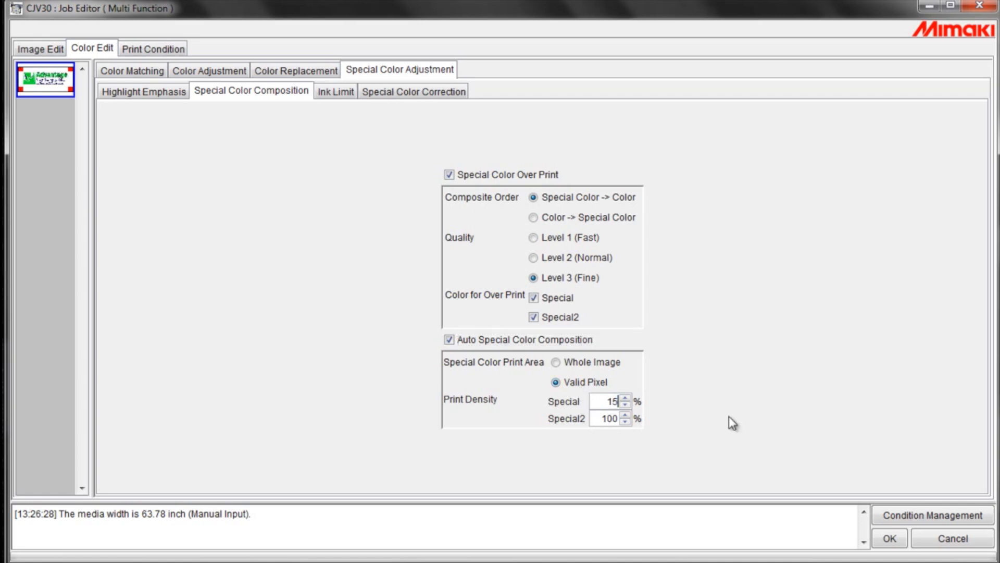
text(15)
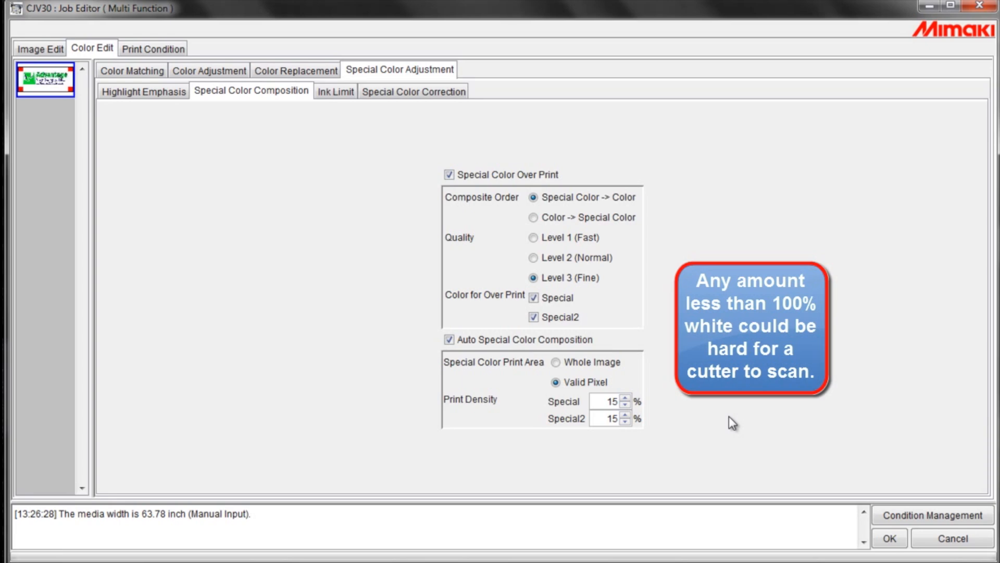
click(604, 401)
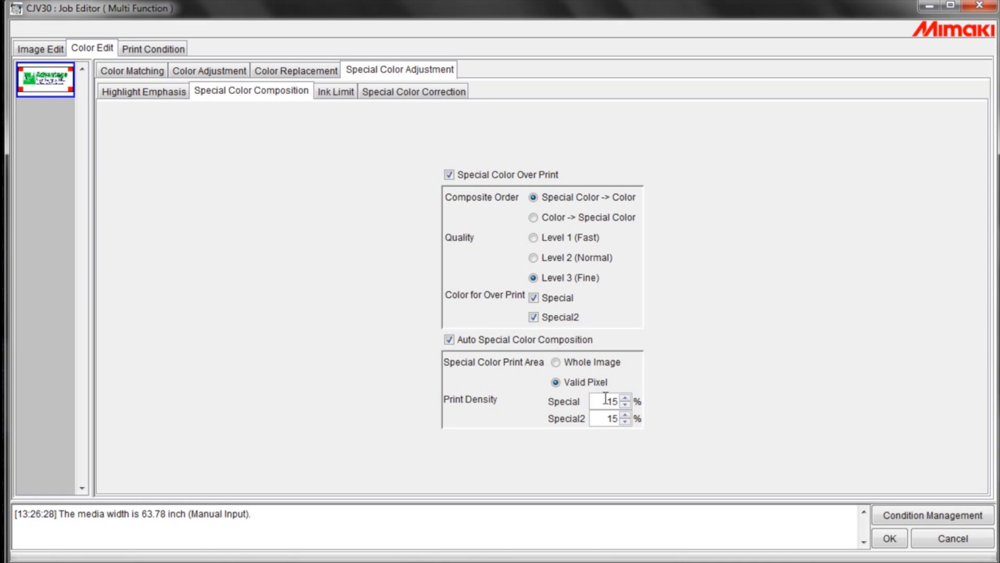
mouse_move(373, 226)
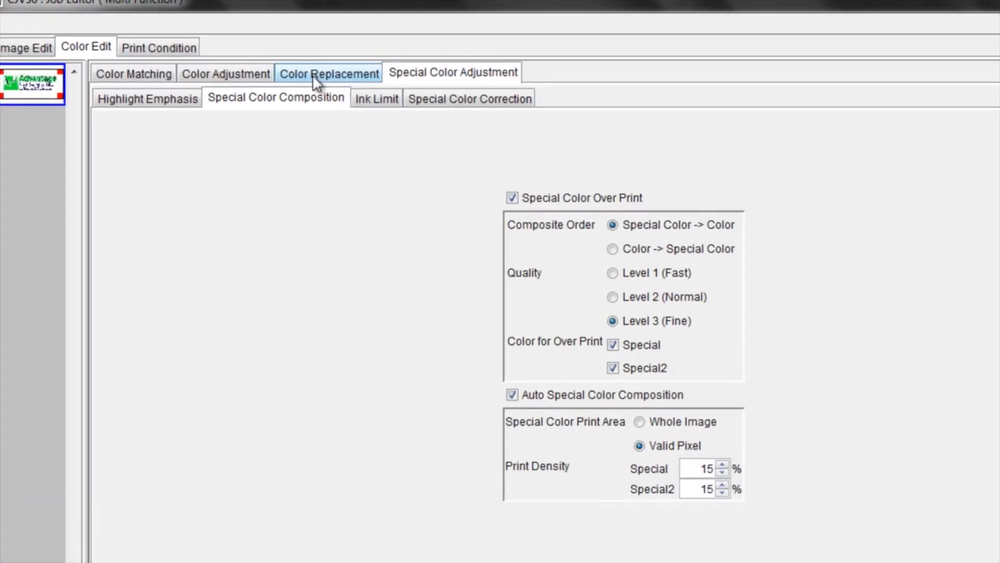
Select the Reg marks colour replacement set mapping red M100 Y100 to 100% Special and Special2
click(328, 73)
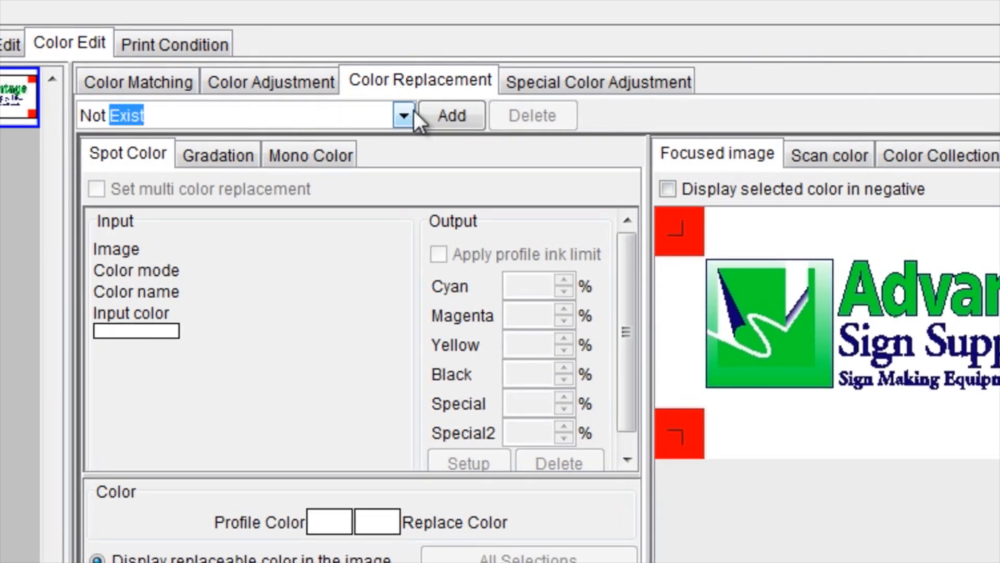
click(402, 115)
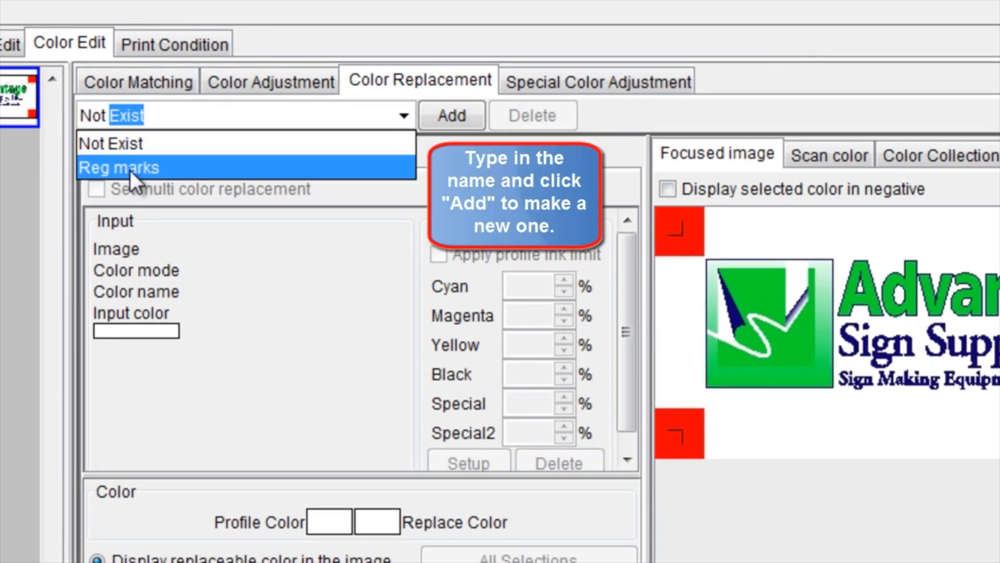
click(119, 167)
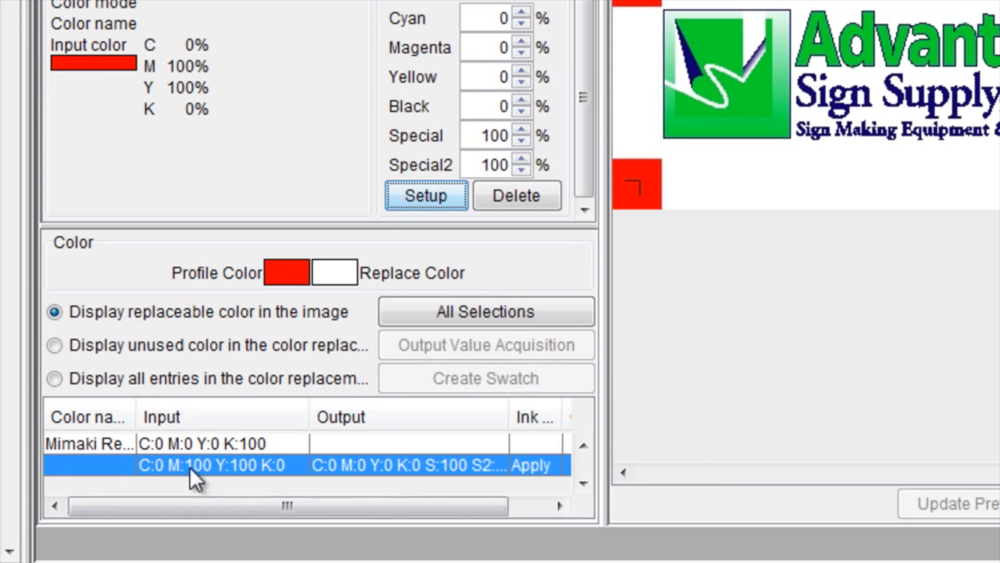
mouse_move(345, 488)
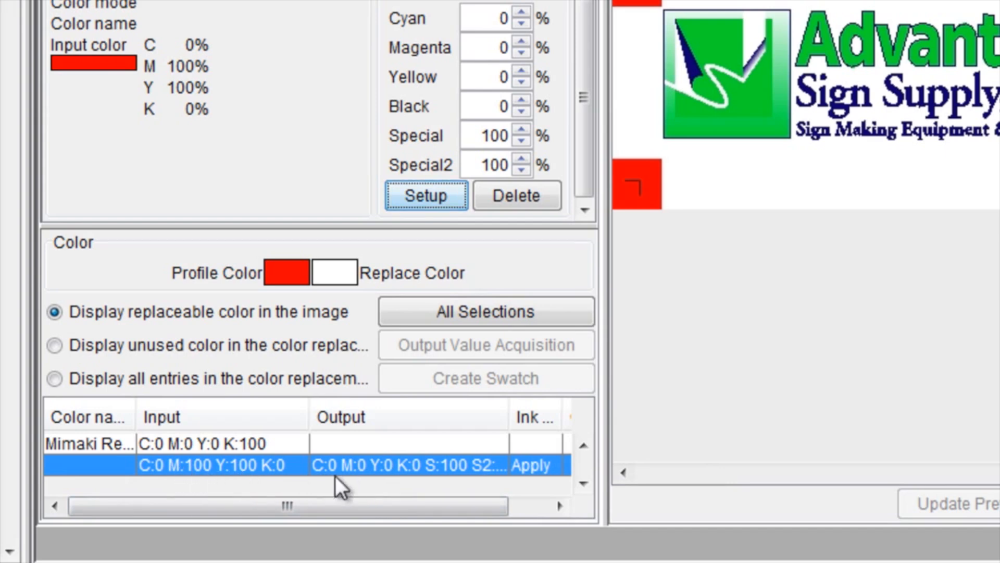
mouse_move(488, 481)
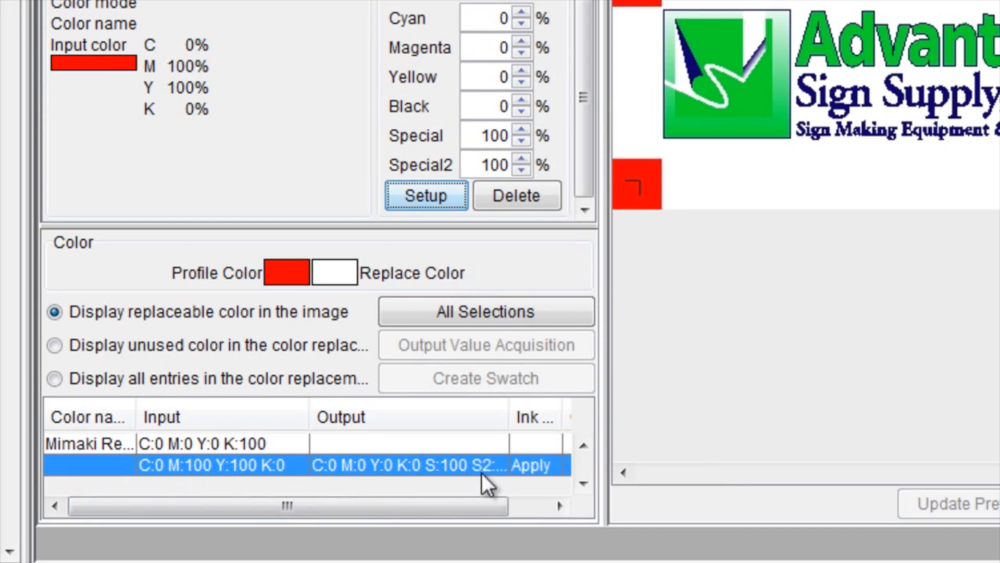